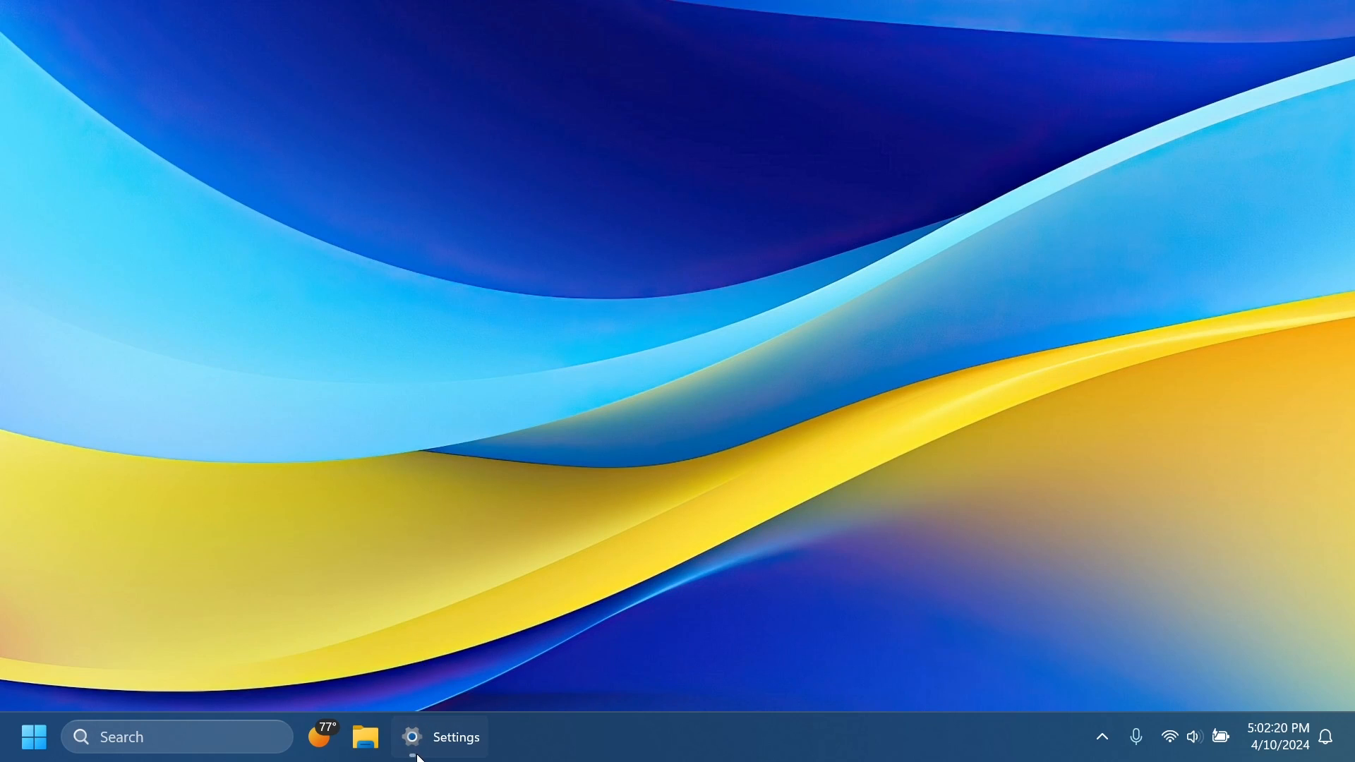
# - View the About page showing Windows 11 Pro, version 23H2, OS build 22631.3447
pyautogui.click(440, 737)
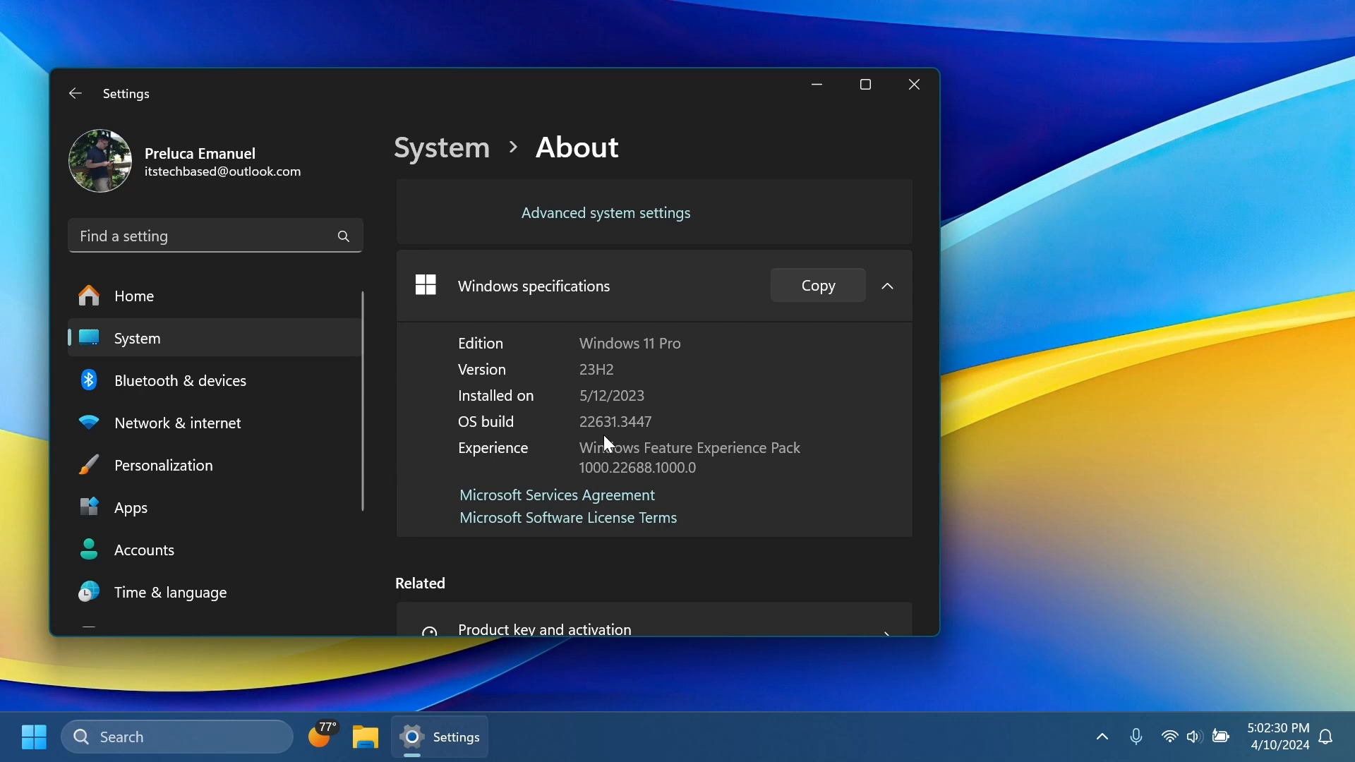
pyautogui.click(913, 83)
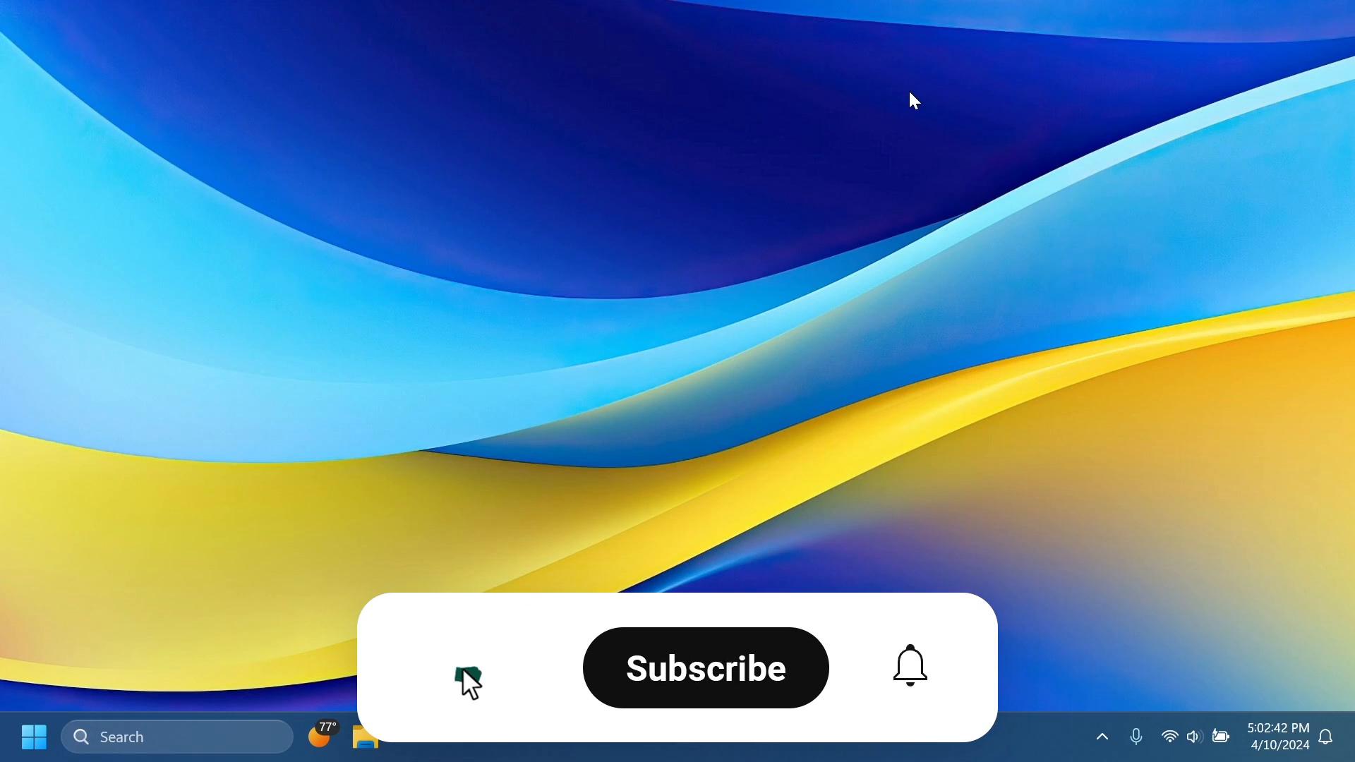
pyautogui.click(706, 668)
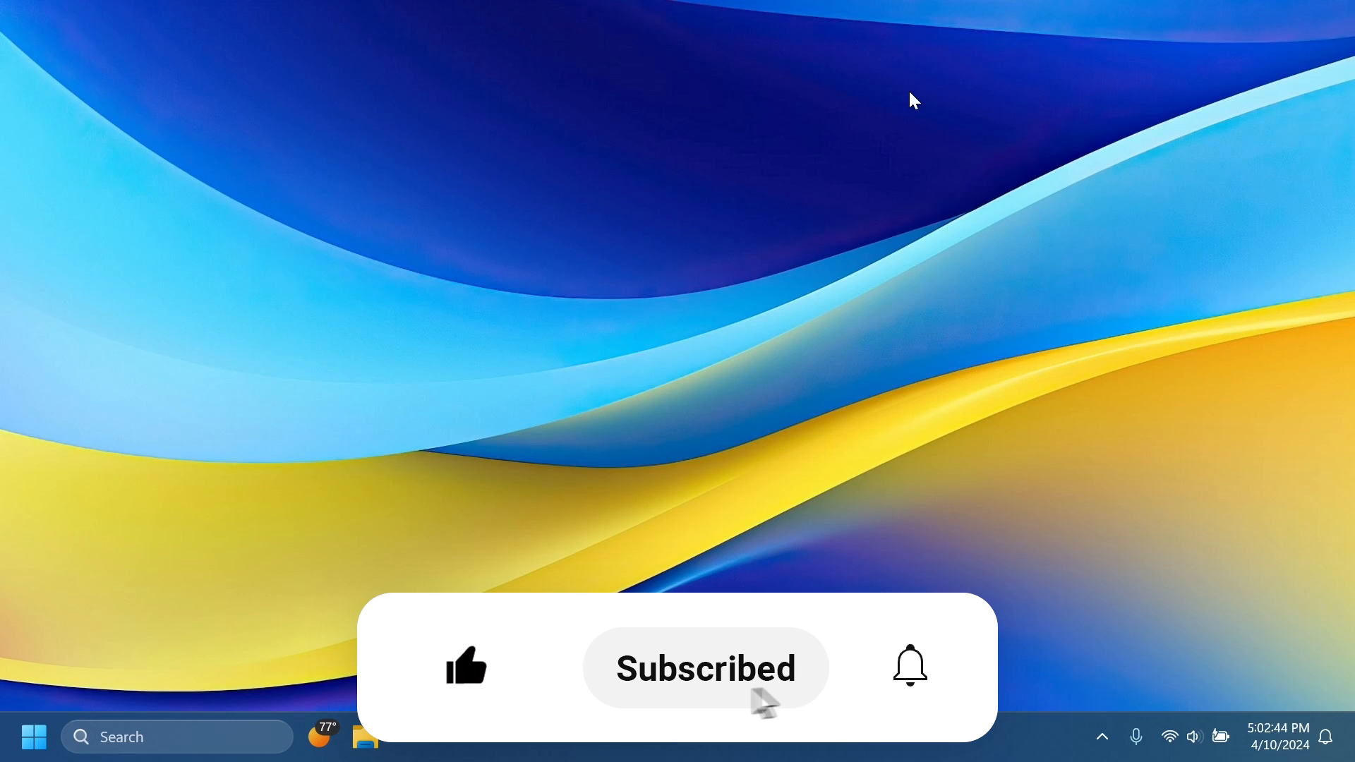
pyautogui.click(908, 665)
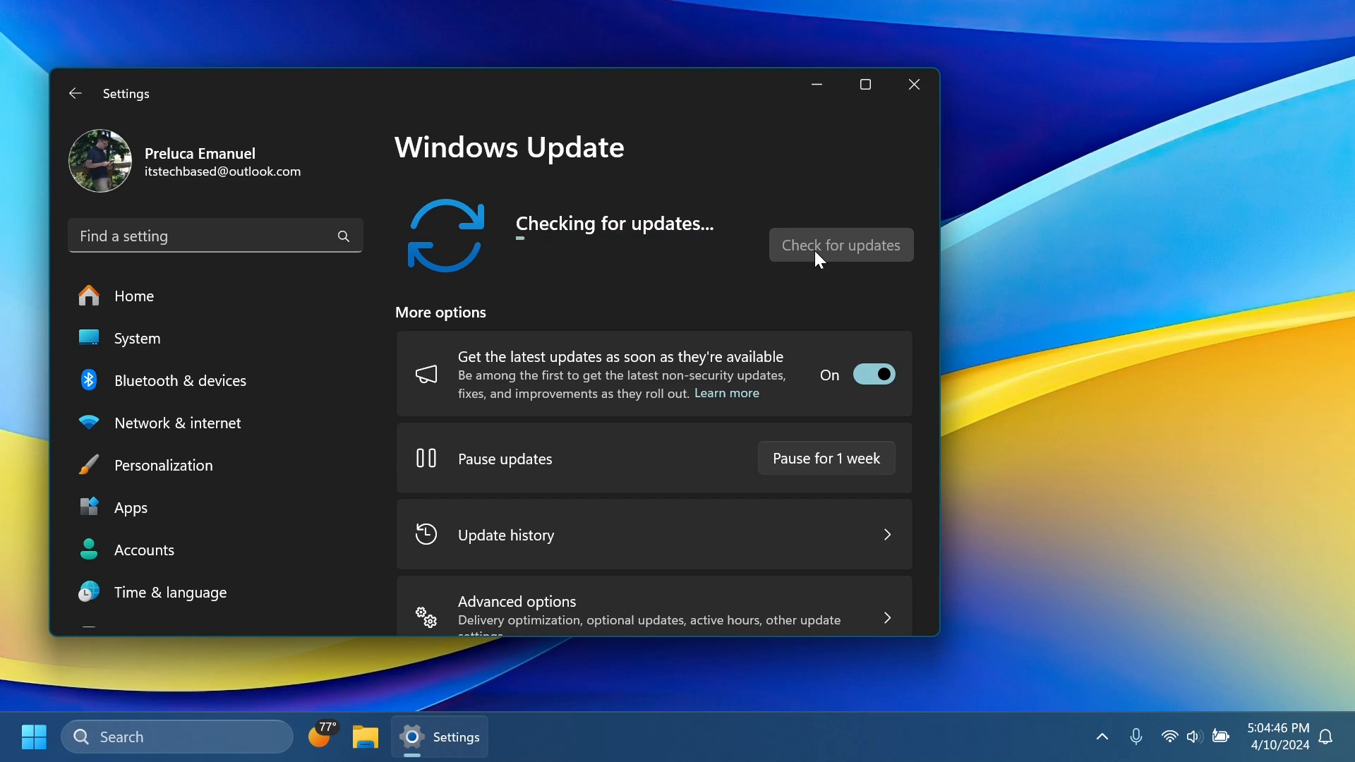
# - Run Check for updates on the Windows Update page
pyautogui.click(913, 83)
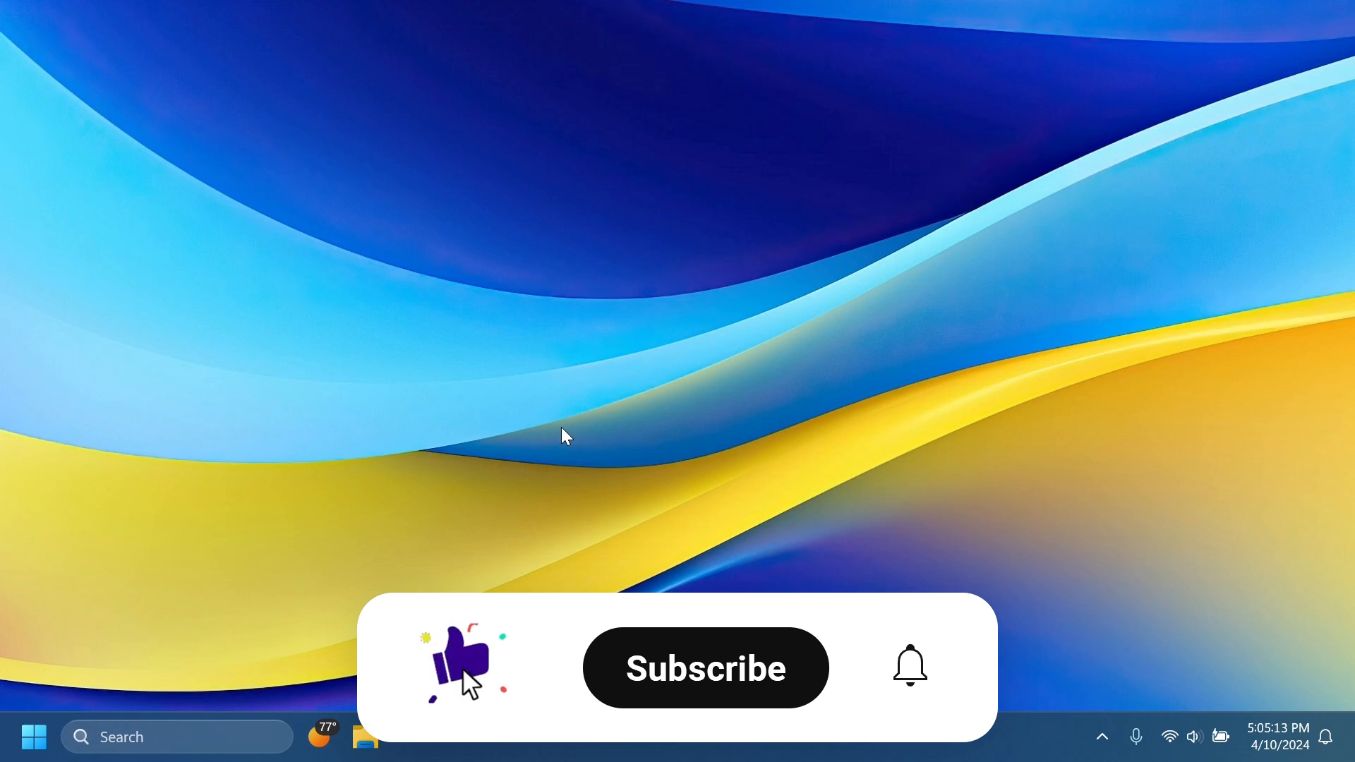
pyautogui.click(705, 668)
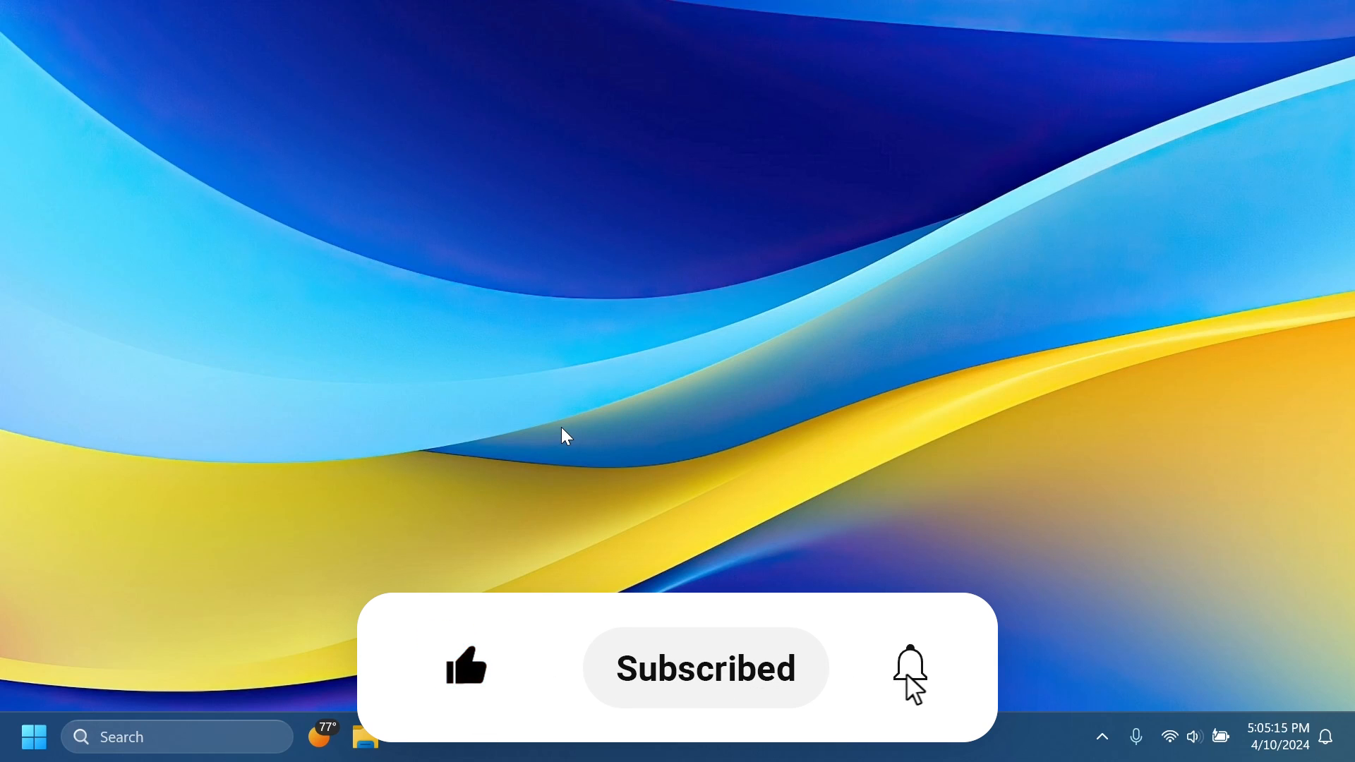